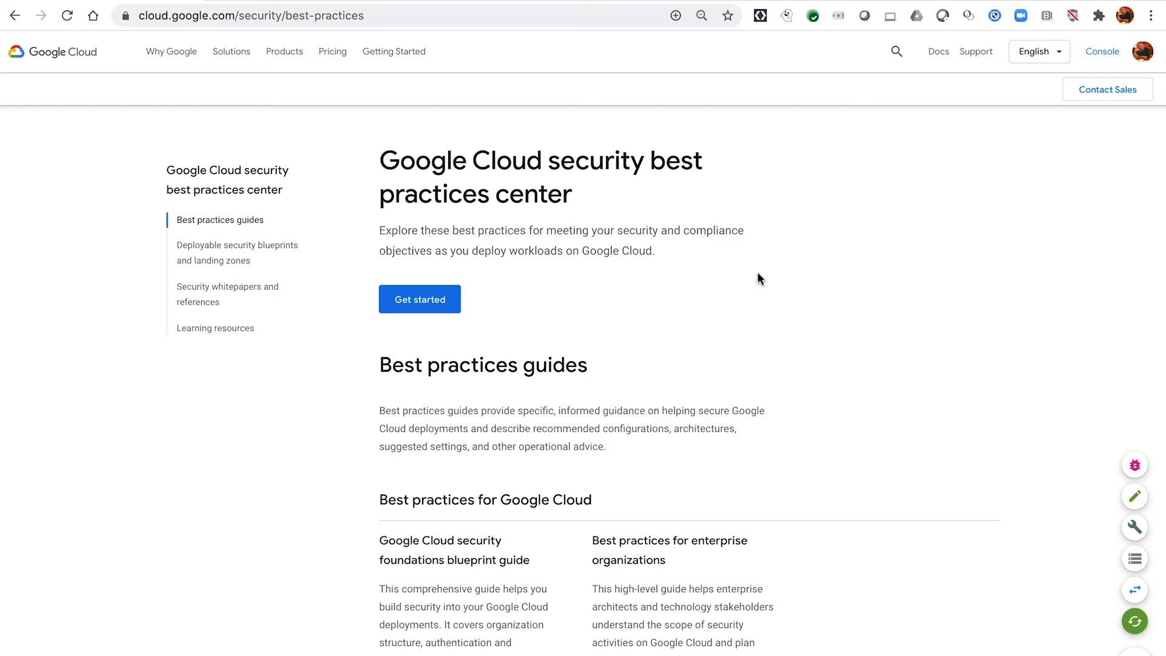
Browse the best-practices site's deployable security blueprints and security whitepapers and references sections
scroll("down", 3)
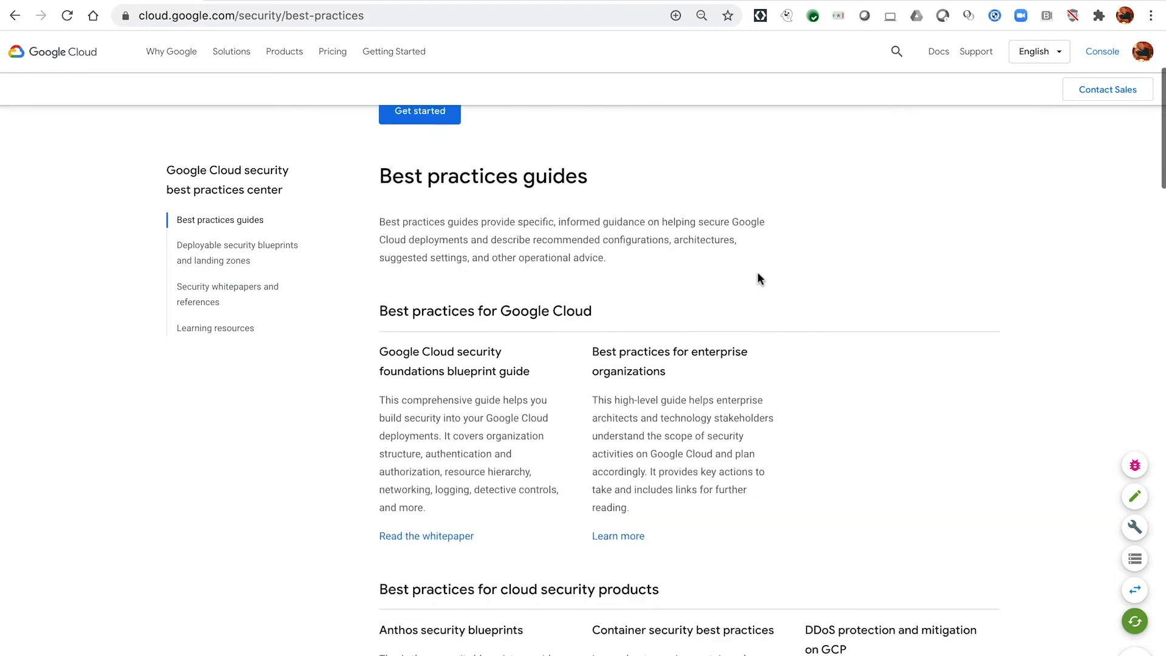
scroll("down", 3)
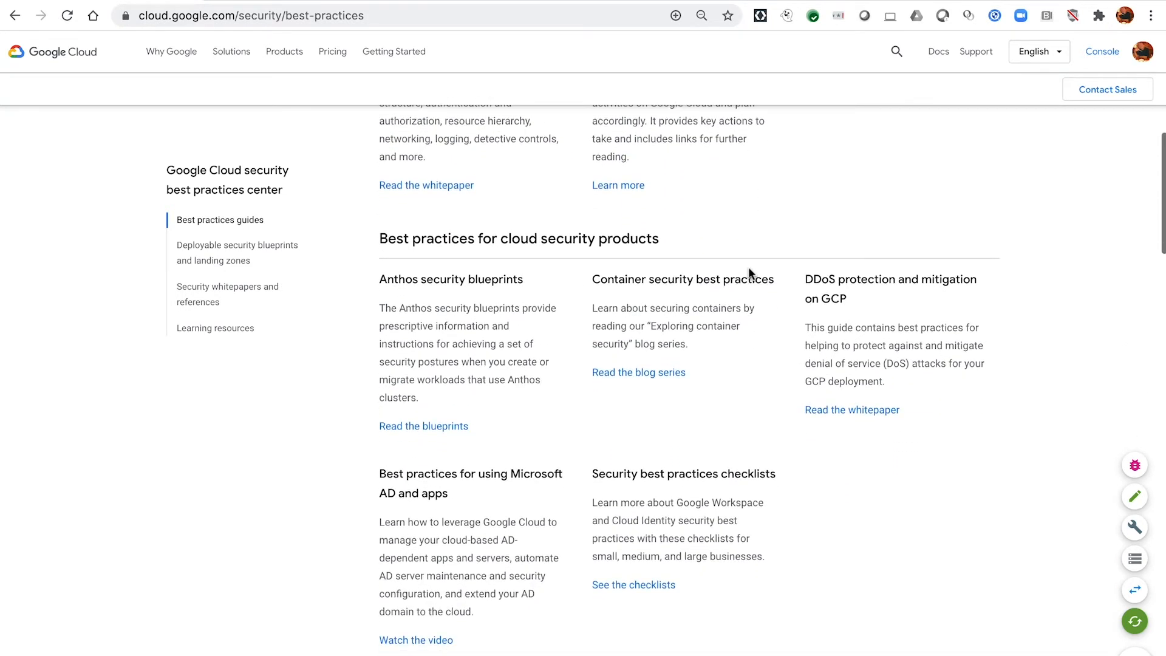
scroll("down", 3)
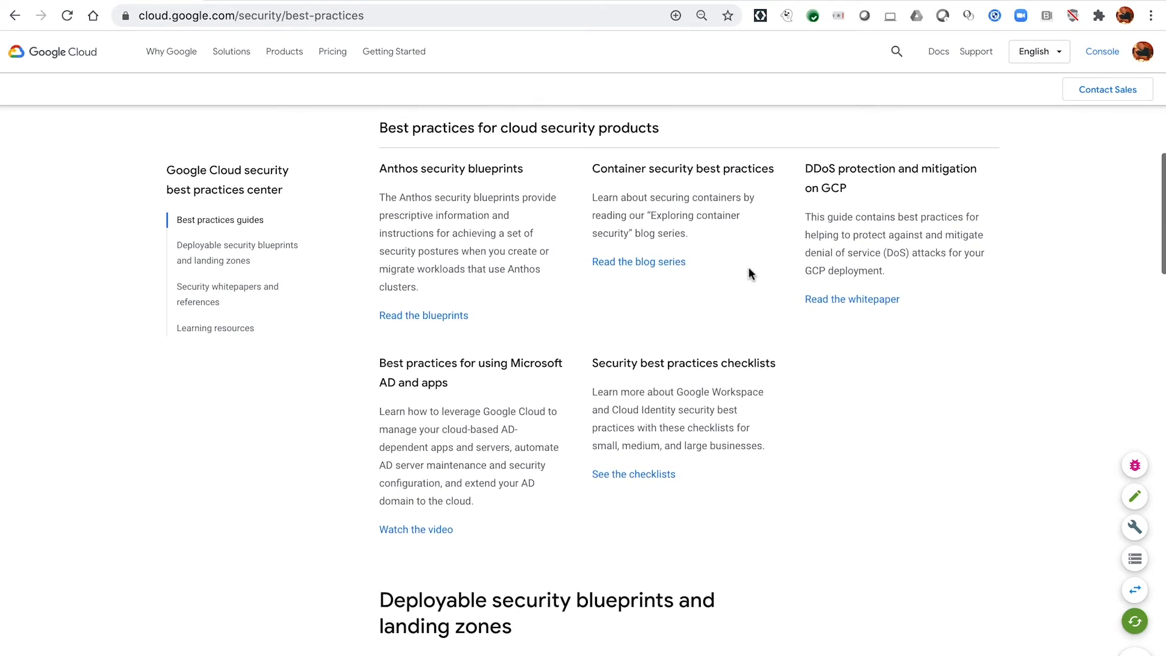
left_click(236, 252)
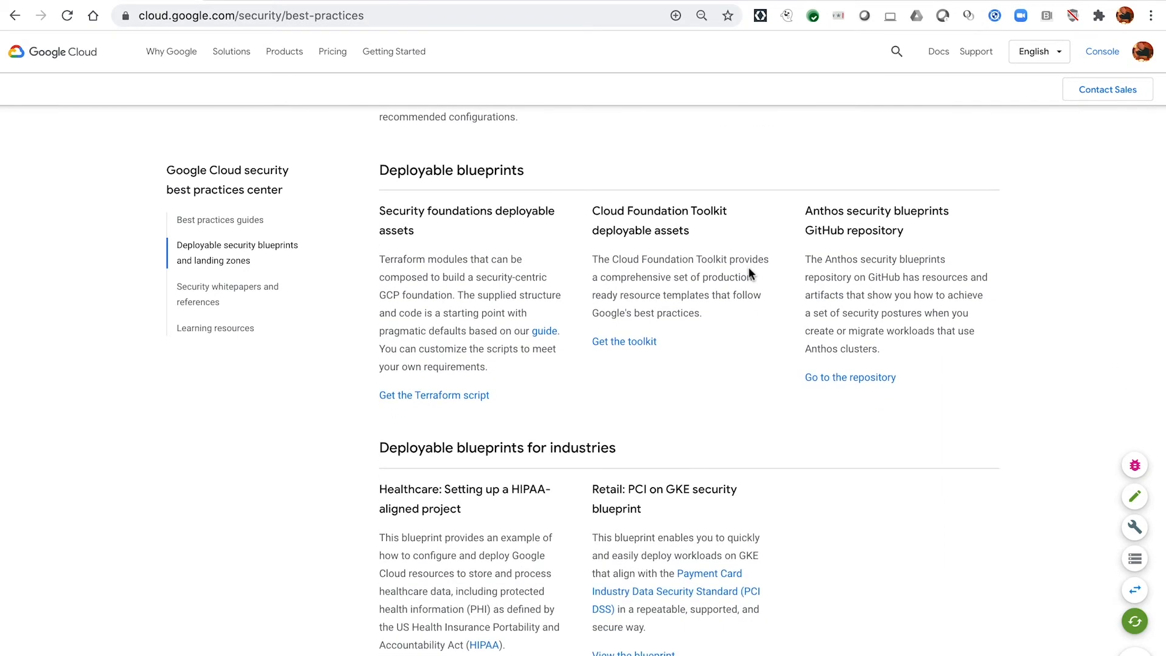
left_click(228, 294)
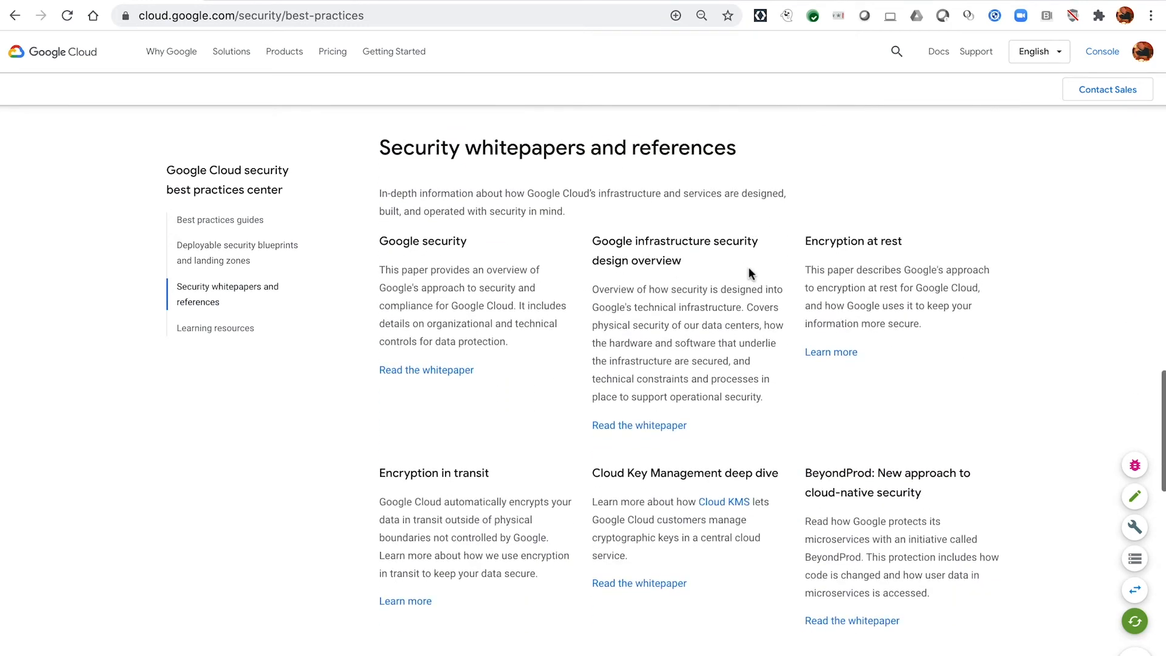
scroll("down", 3)
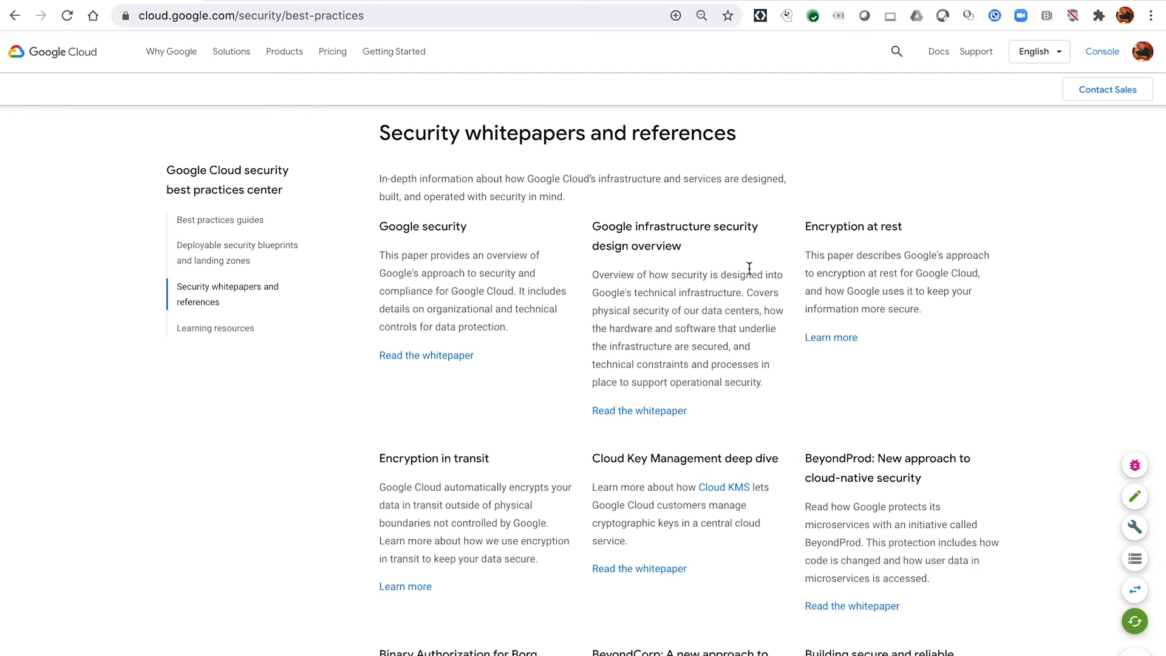
scroll("down", 3)
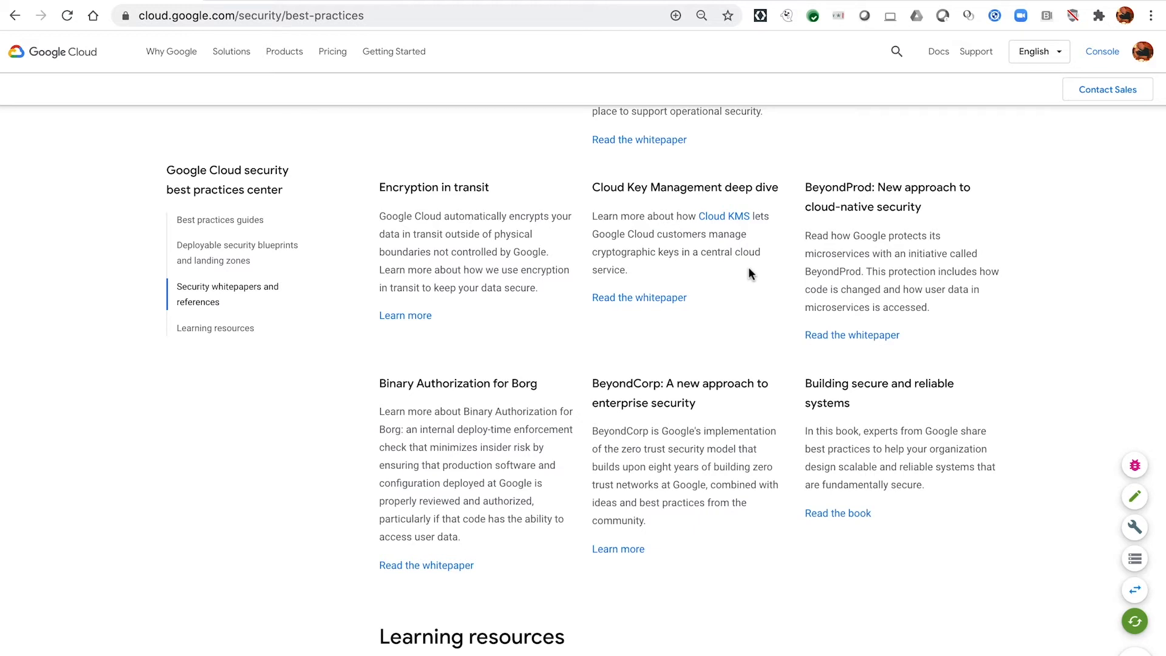
scroll("down", 3)
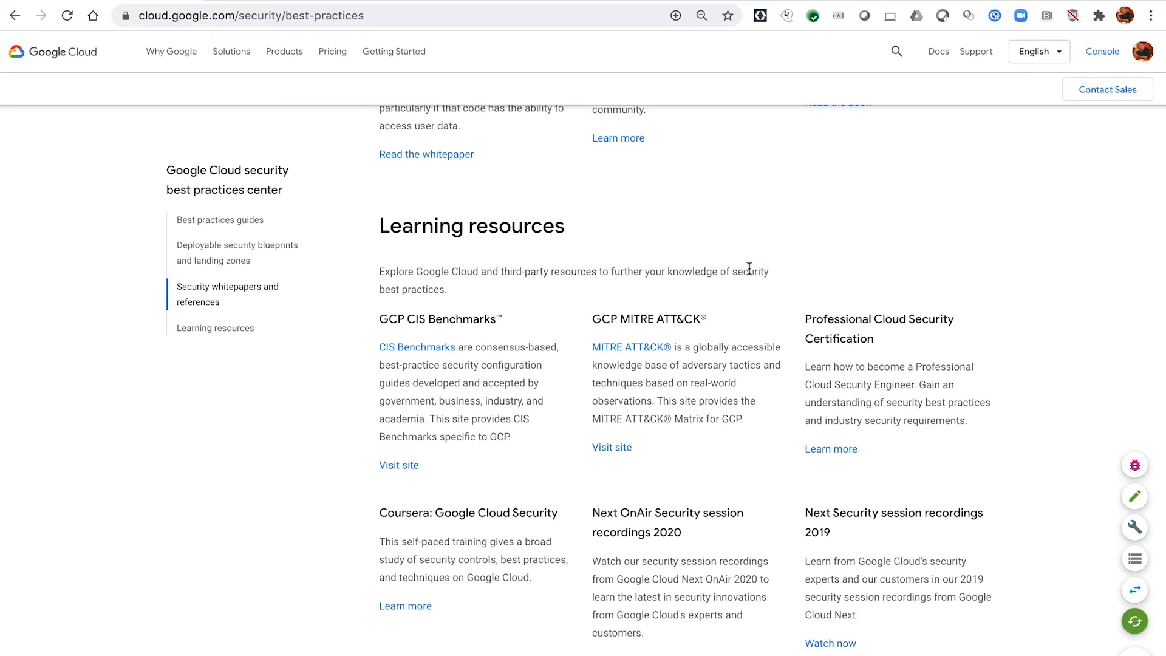
Open the security foundations guide PDF at page 8 and scroll through Table 2.1
left_click(427, 154)
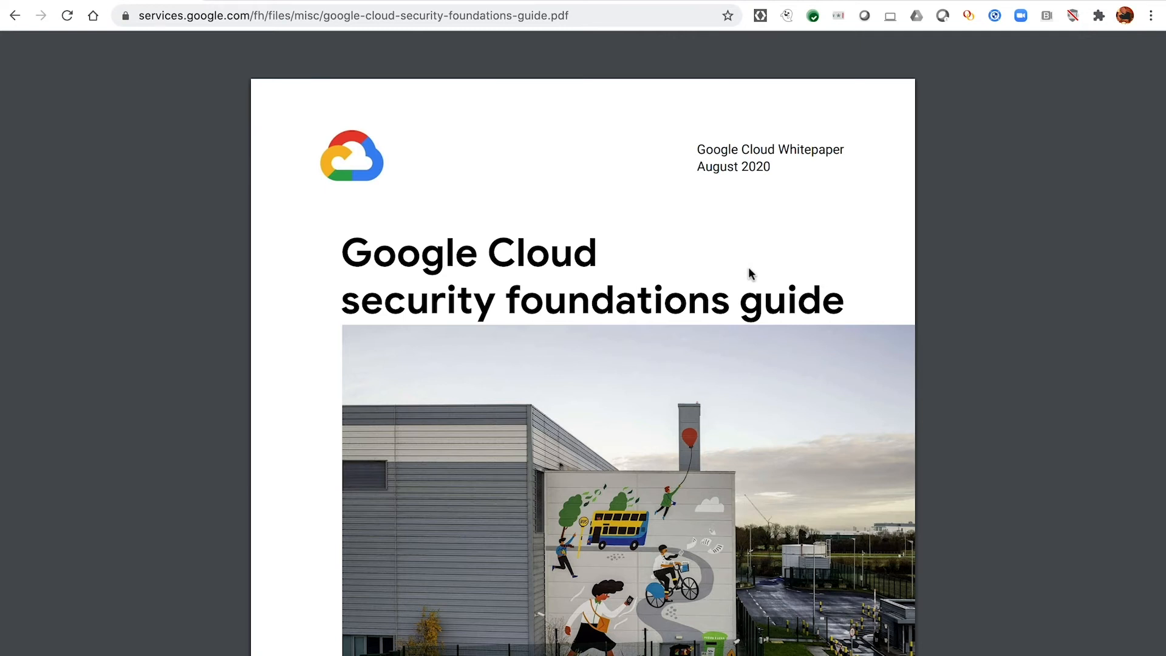
mouse_move(749, 274)
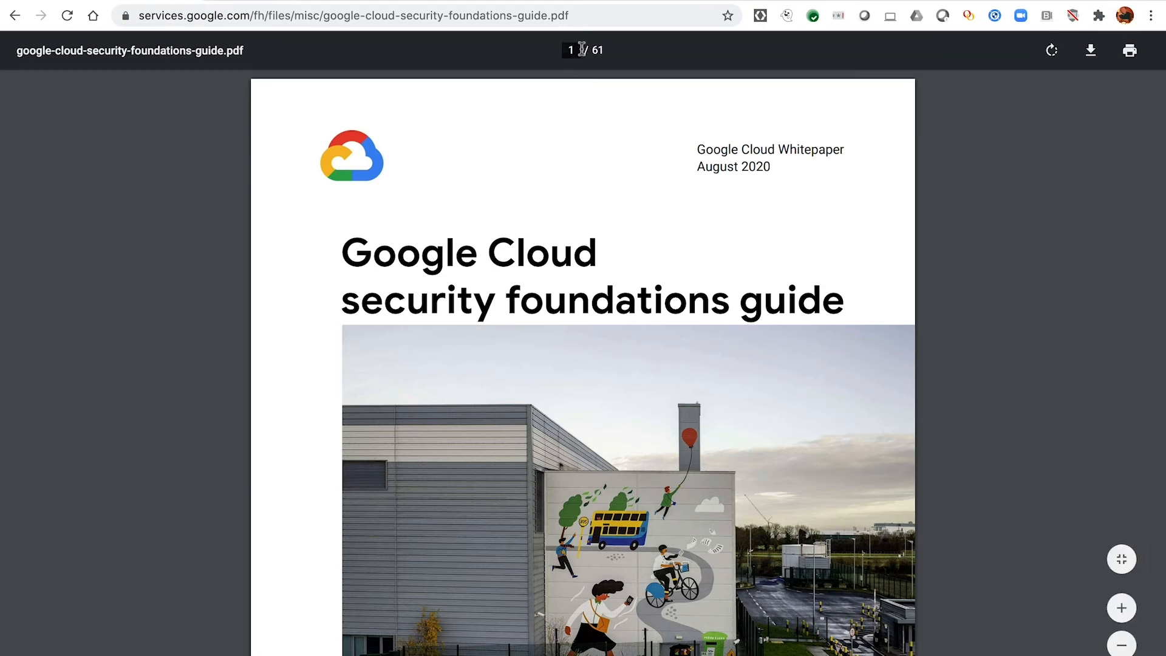
type("8")
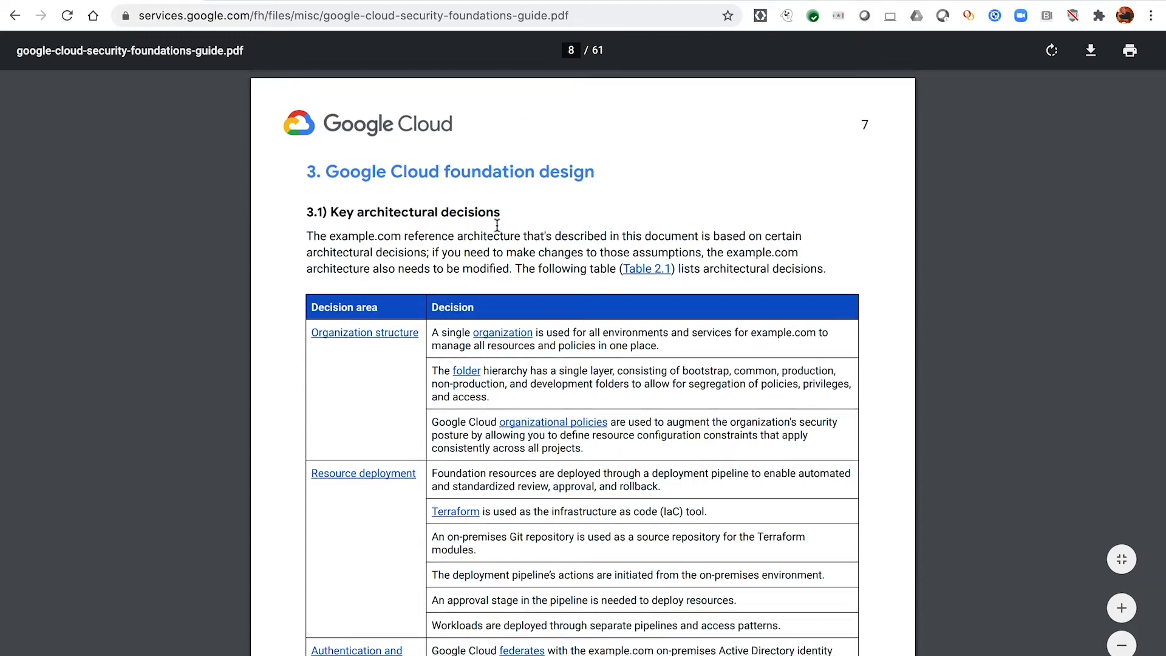
scroll("down", 3)
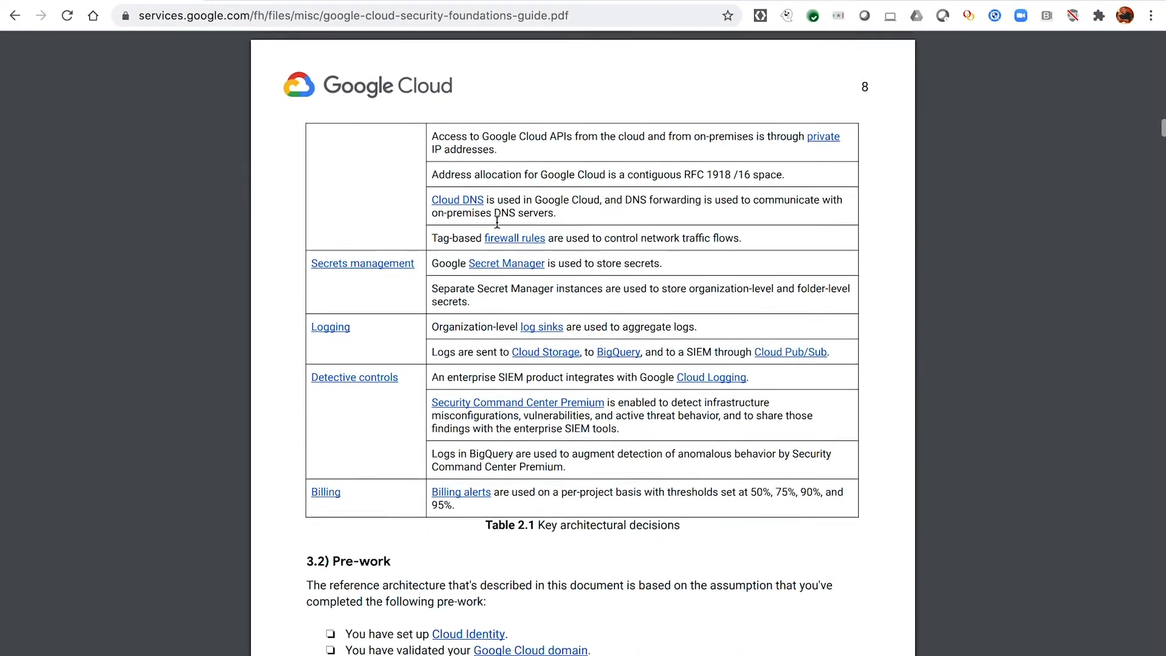
scroll("down", 3)
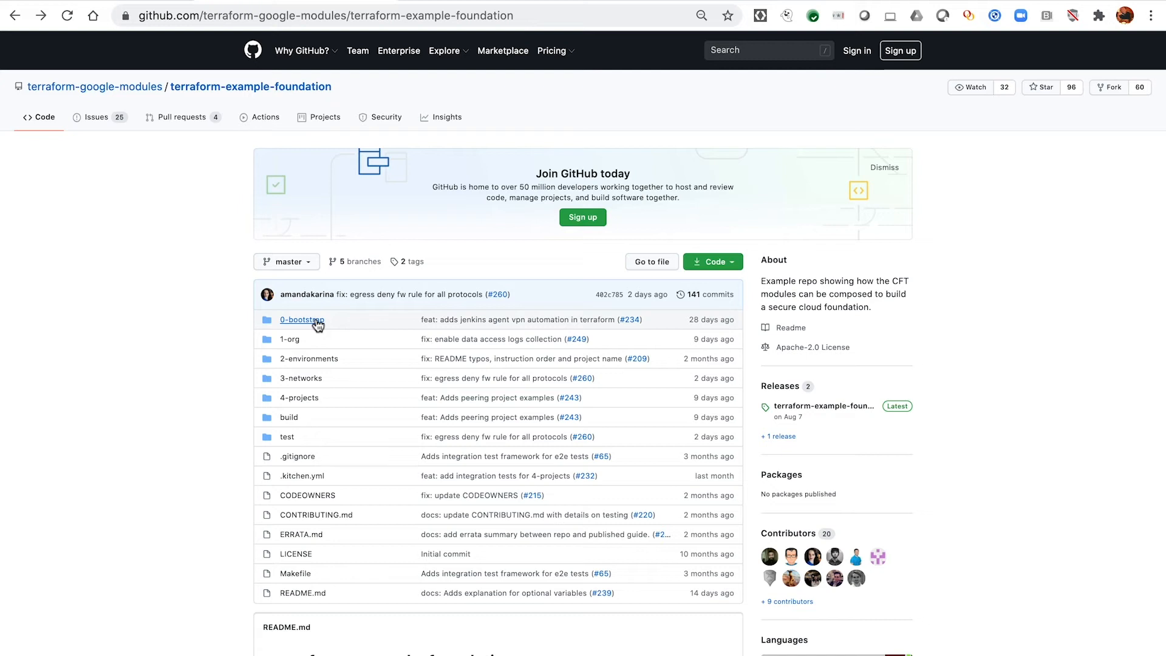
mouse_move(302, 320)
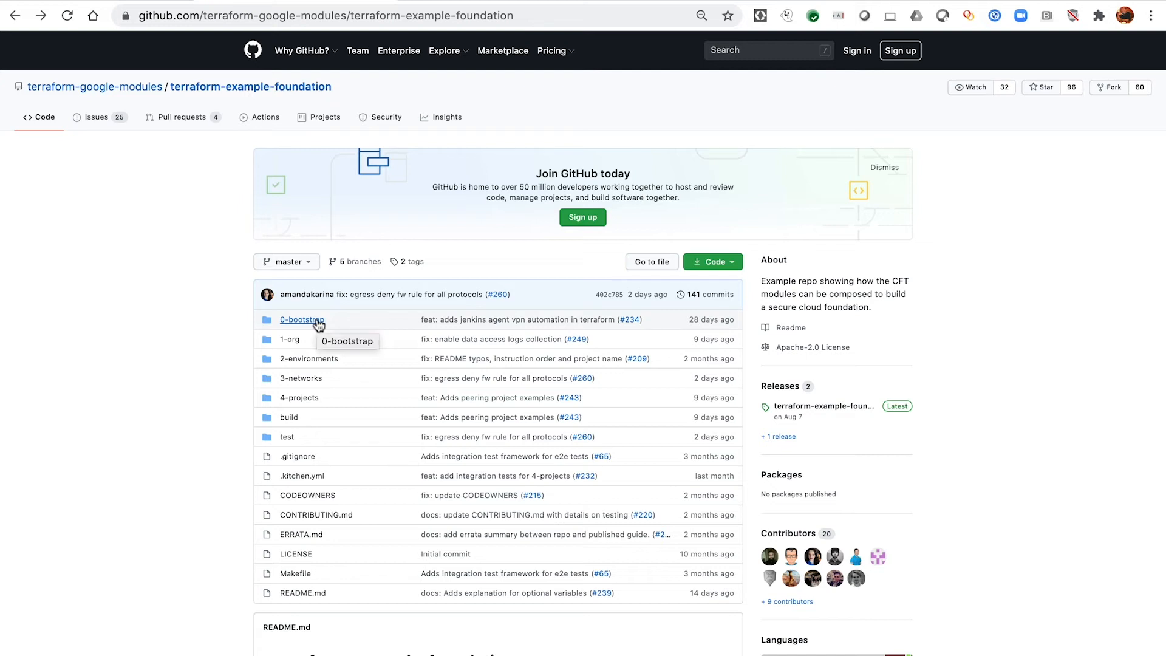
mouse_move(316, 370)
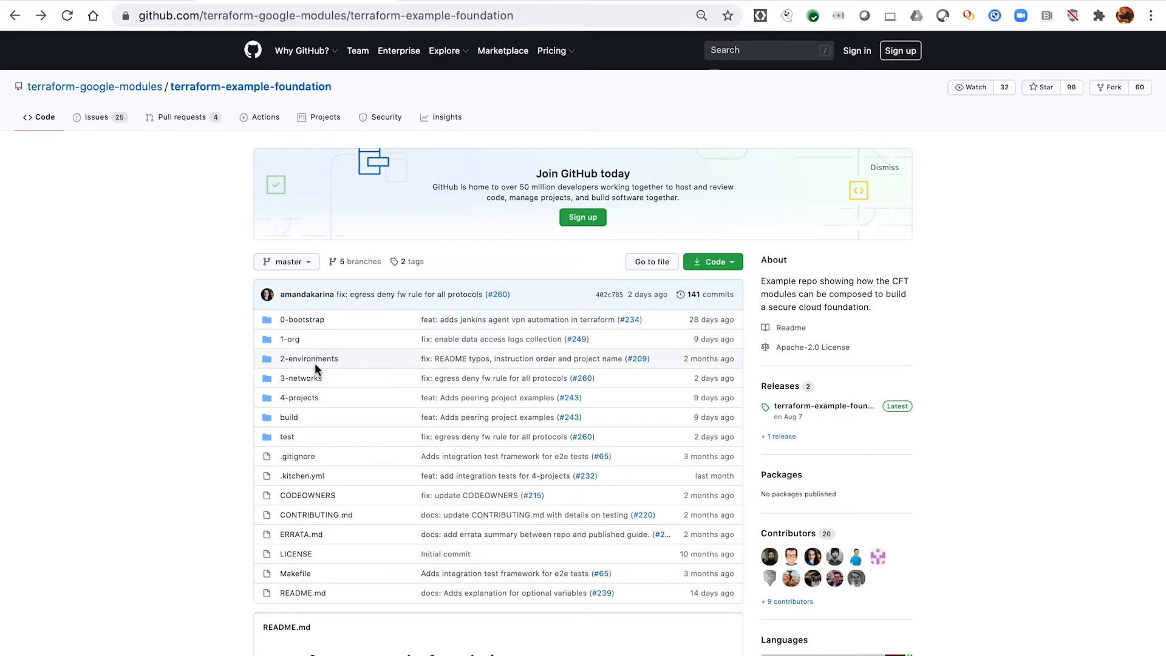
mouse_move(299, 397)
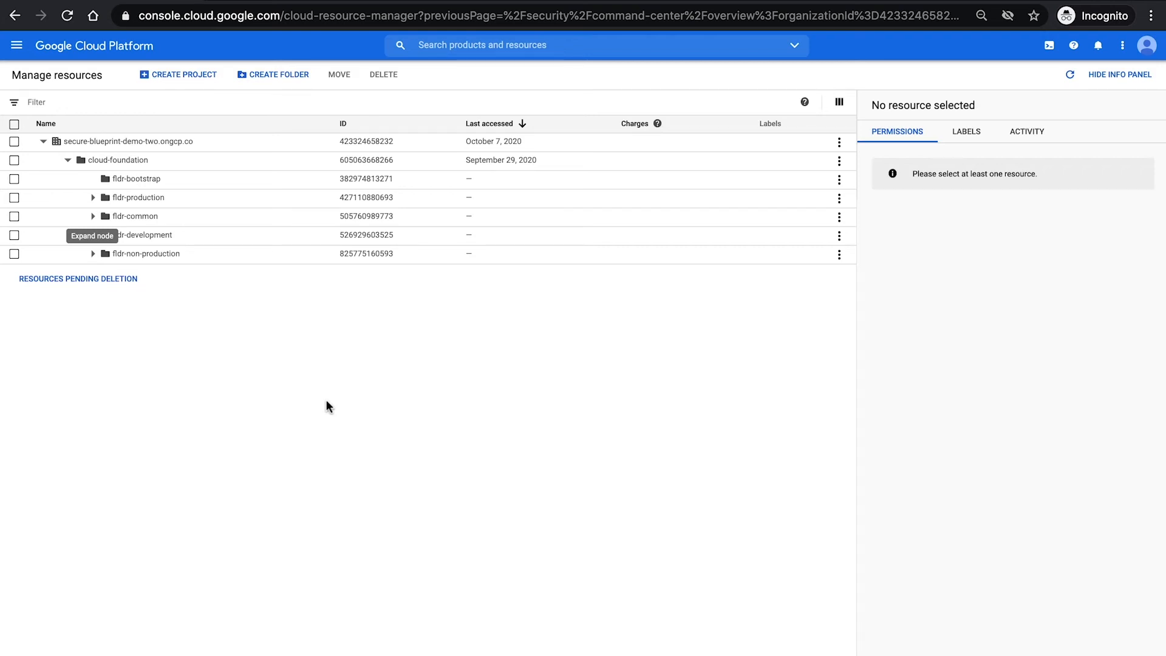
mouse_move(385, 477)
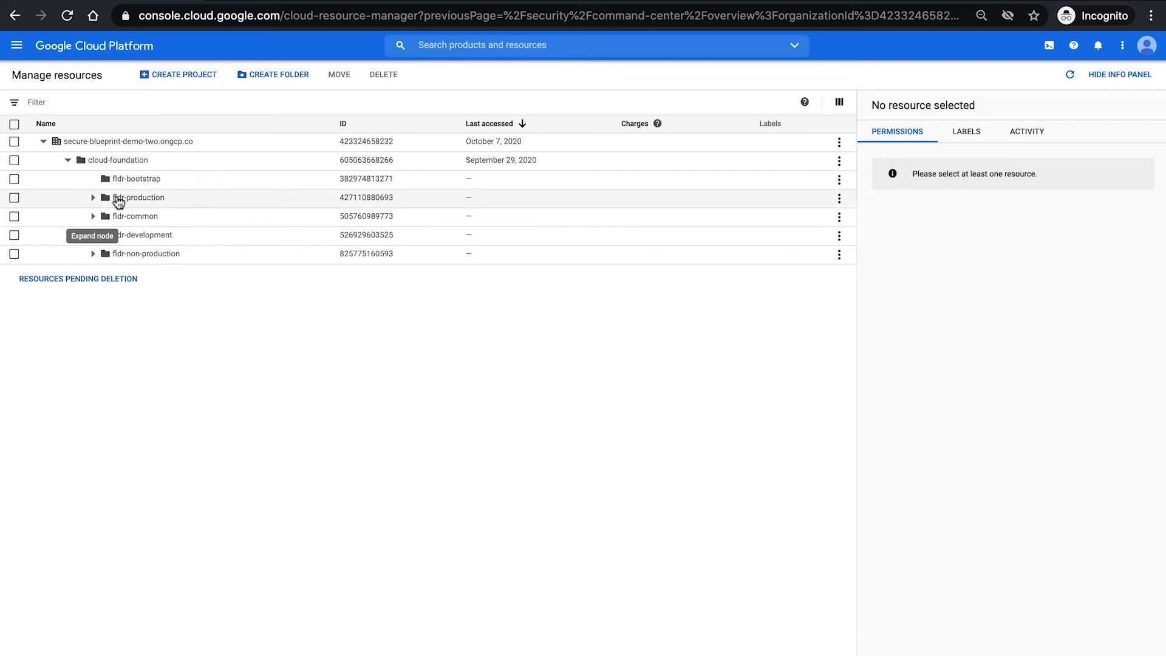
mouse_move(166, 233)
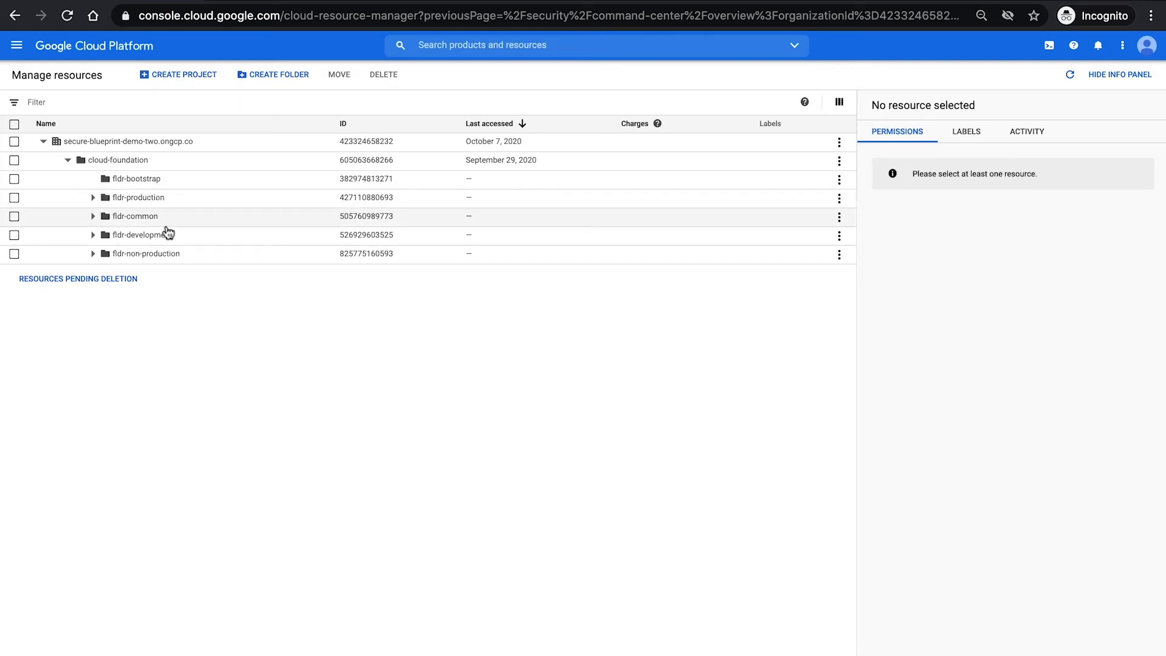
mouse_move(175, 257)
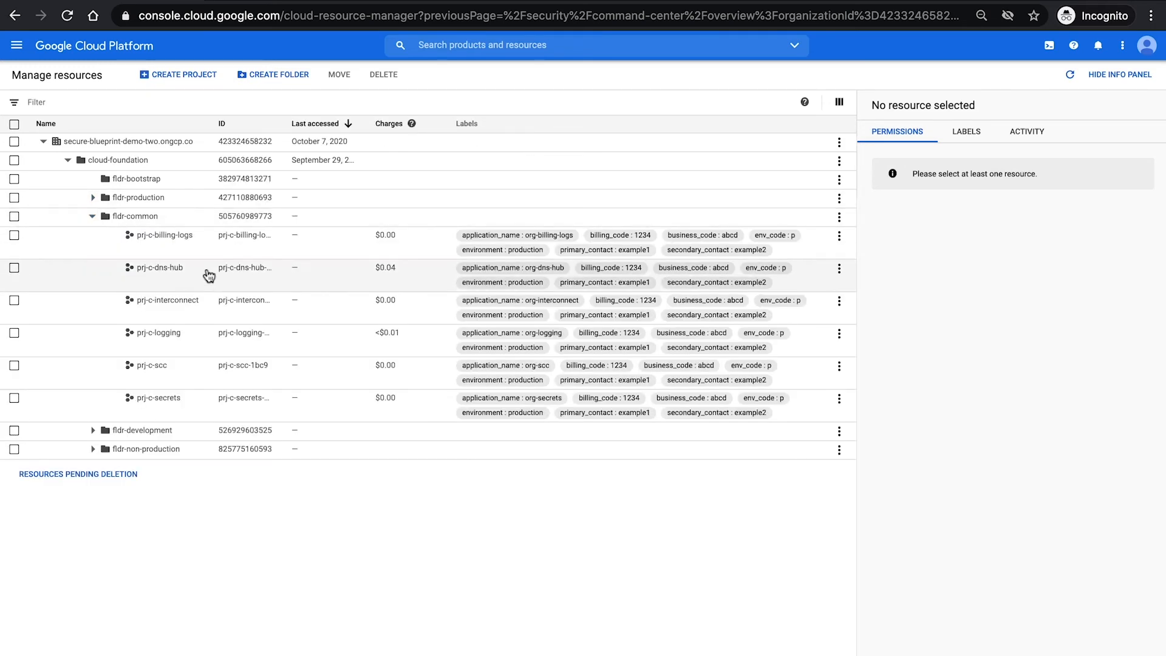
mouse_move(198, 278)
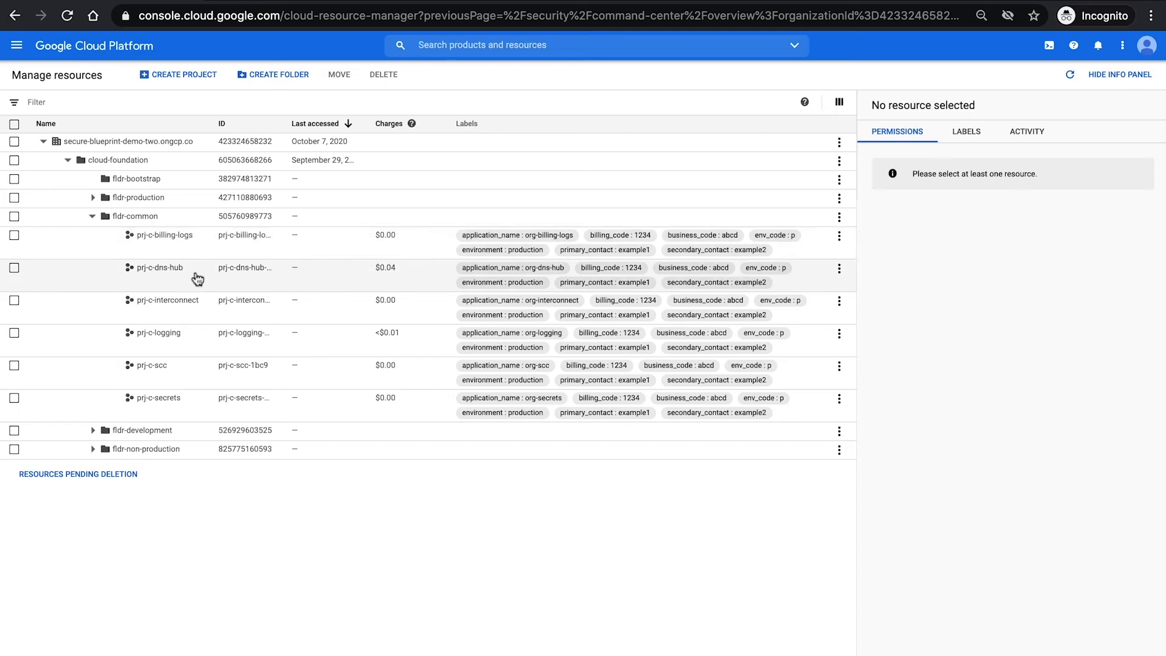
mouse_move(185, 342)
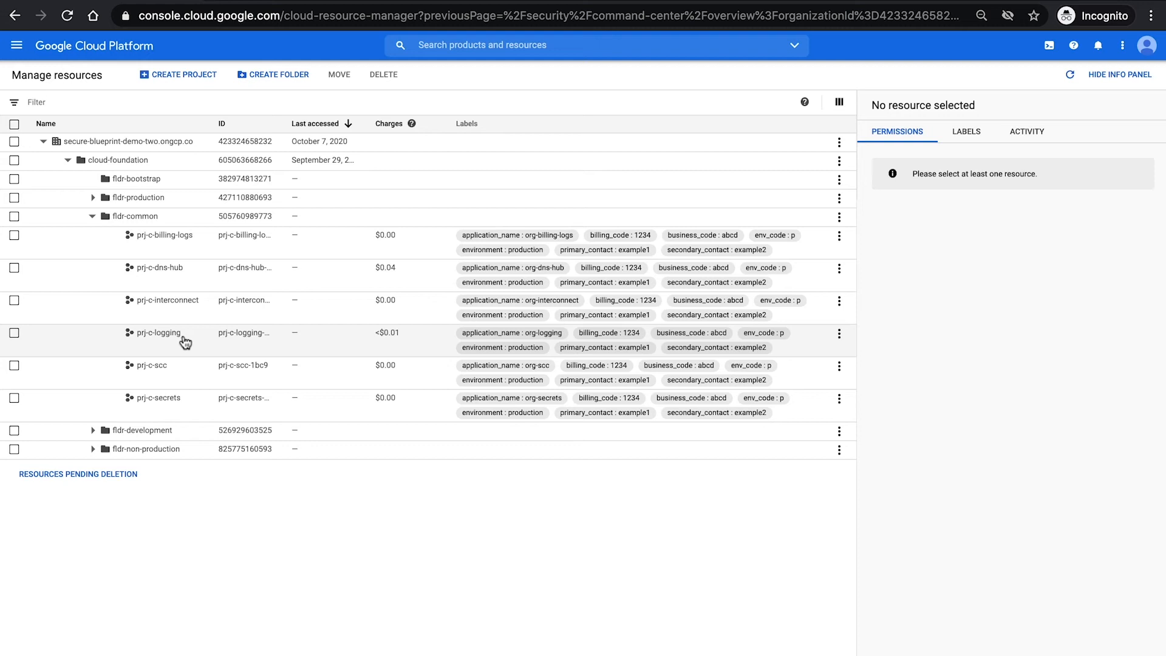
mouse_move(171, 373)
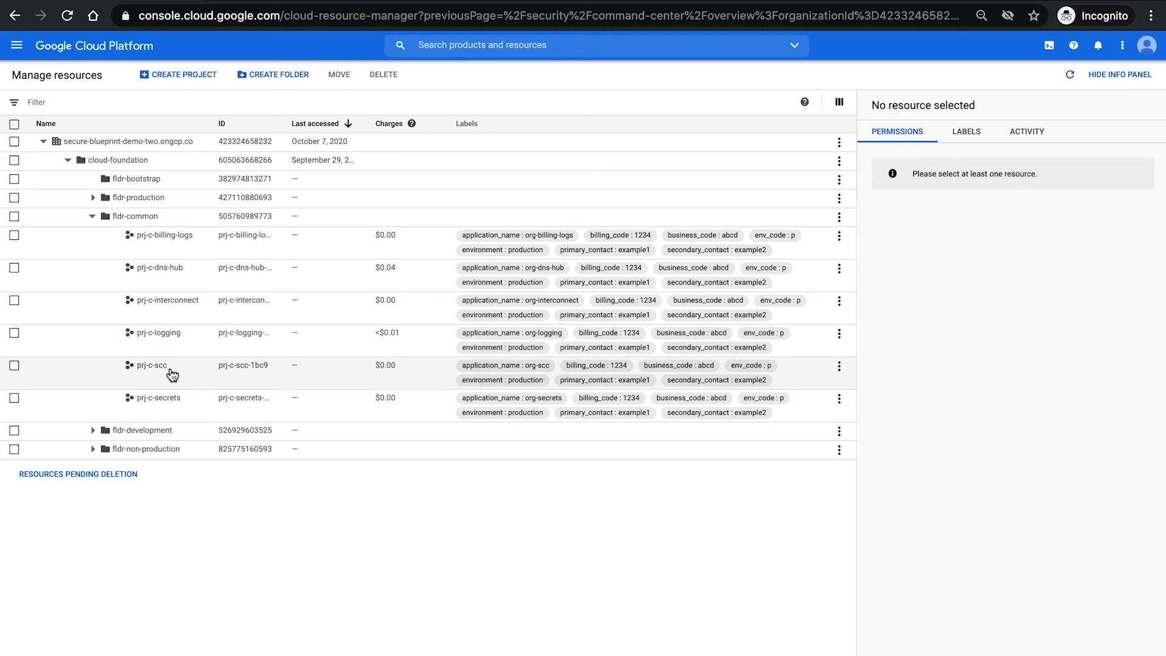
mouse_move(177, 401)
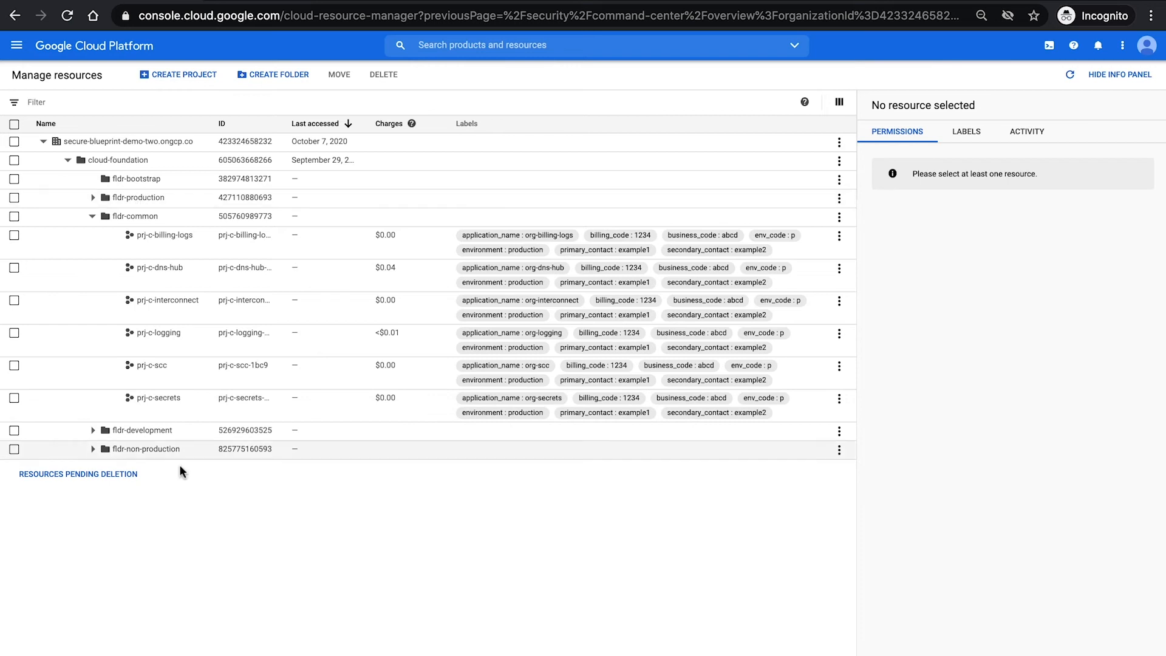
mouse_move(164, 430)
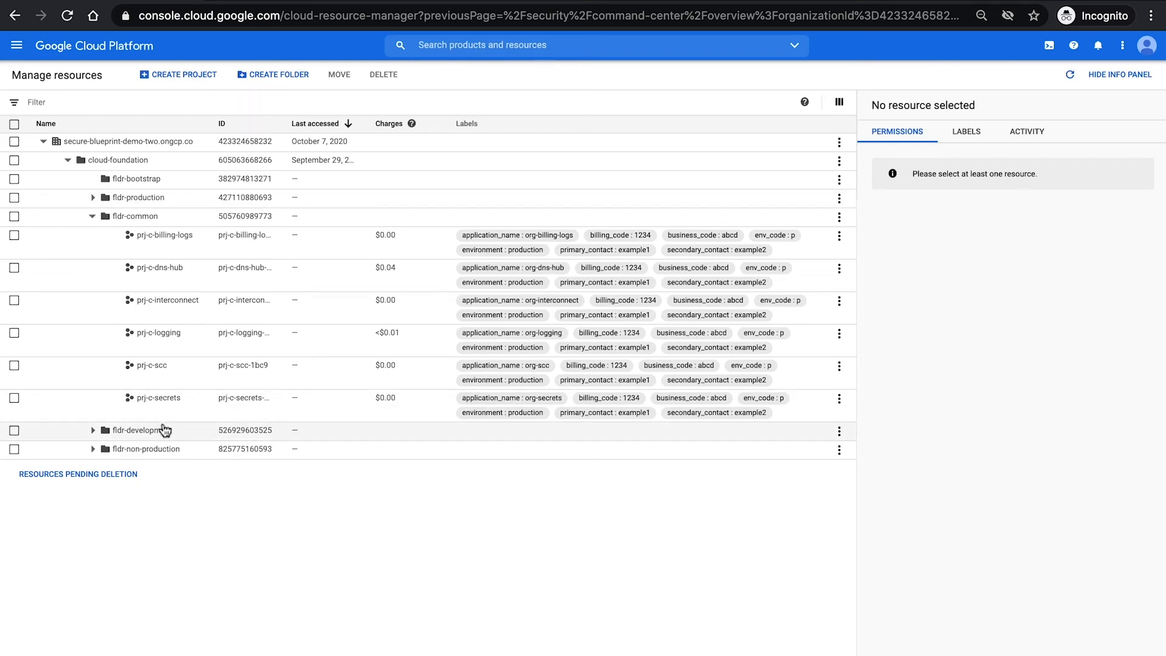
mouse_move(93, 198)
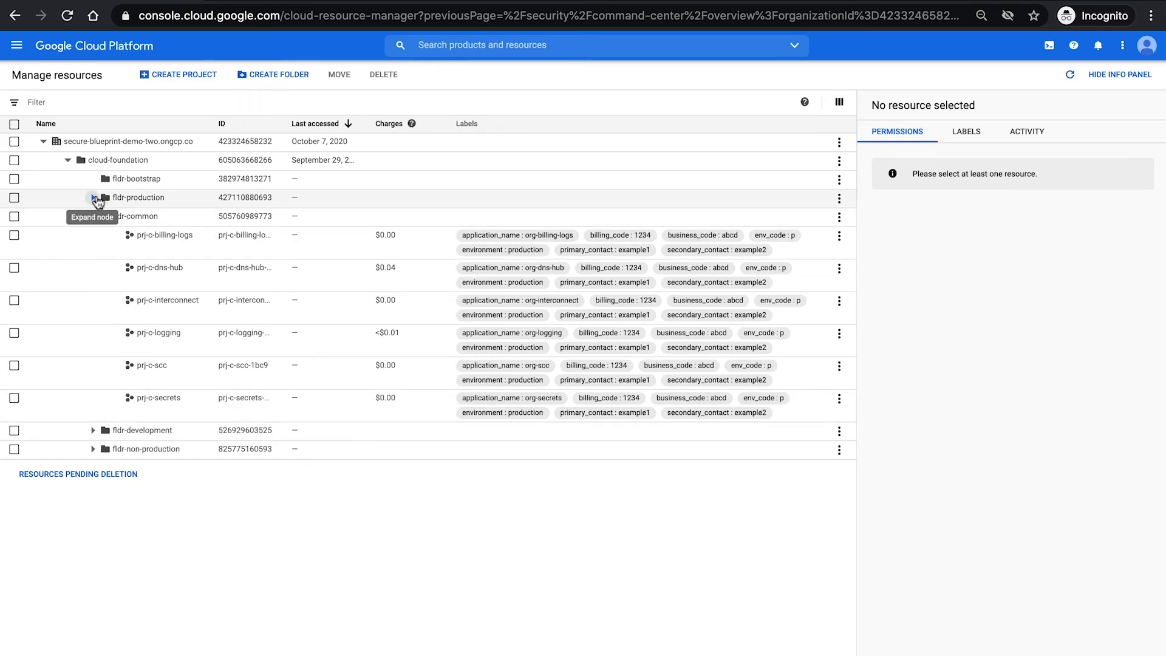
Expand fldr-production to reveal bu1/bu2 sample projects plus monitoring, secrets and shared VPC hosts
left_click(93, 197)
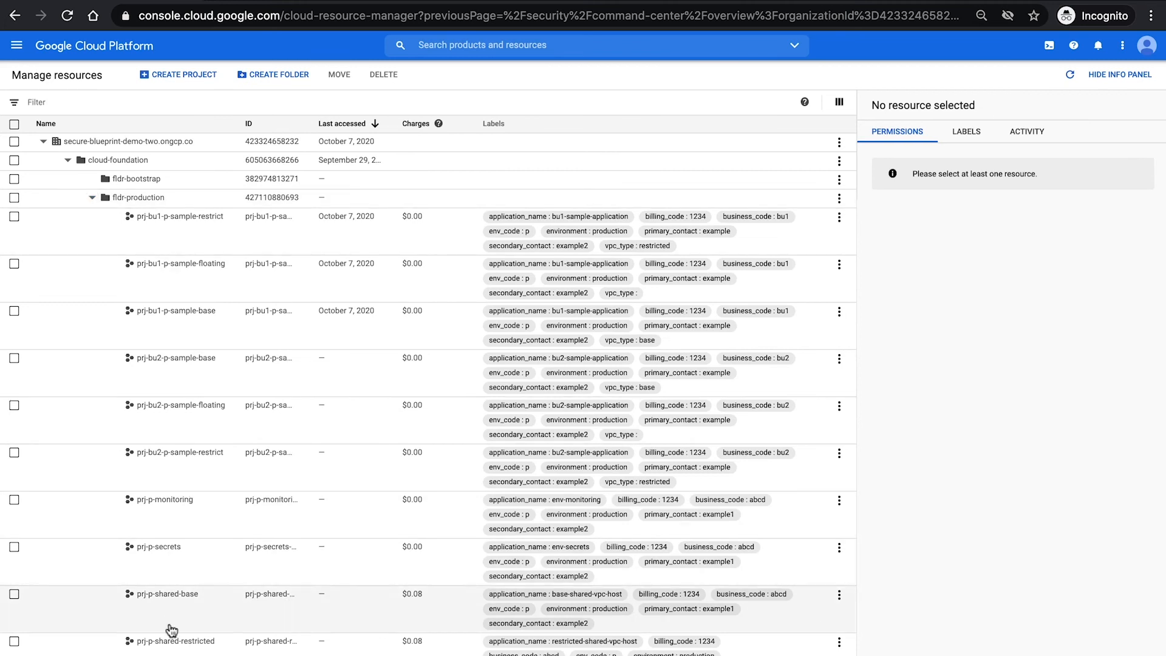
mouse_move(192, 595)
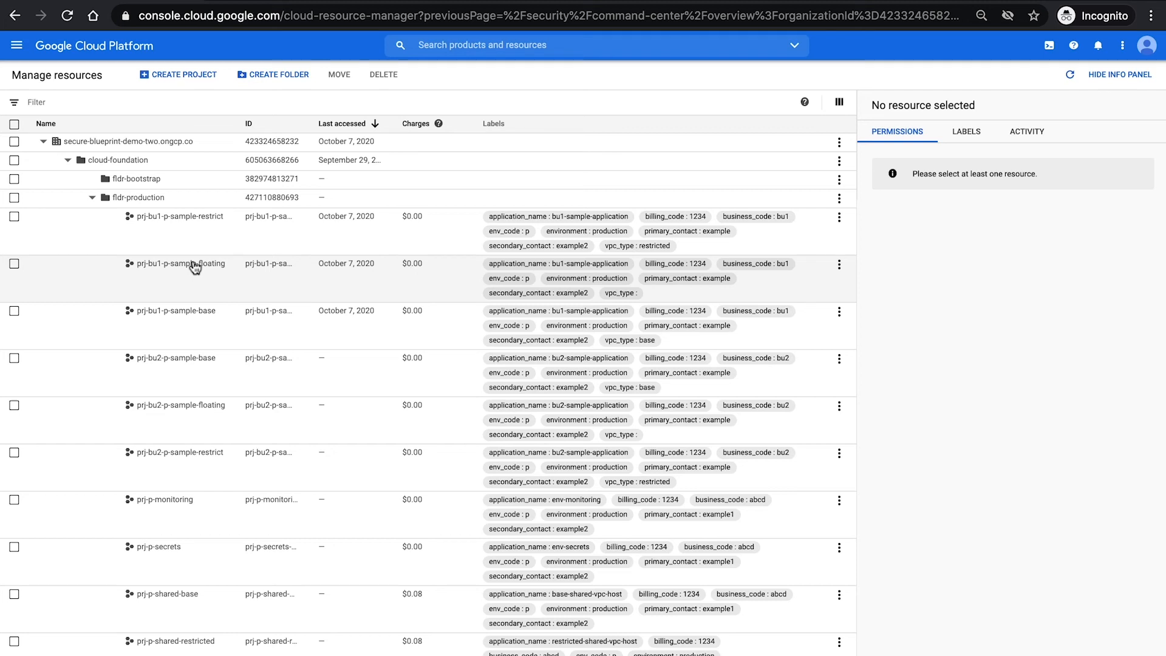
mouse_move(171, 554)
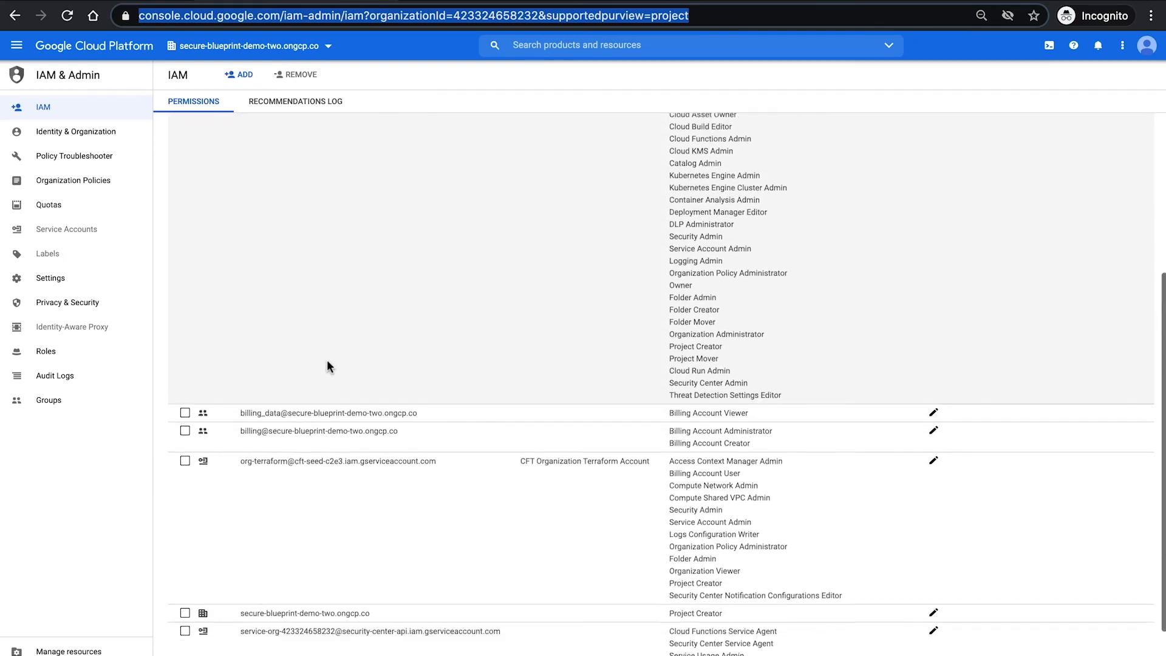
Review organization IAM roles, then inspect cloud-foundation's external IPs for VM instances policy
scroll("down", 3)
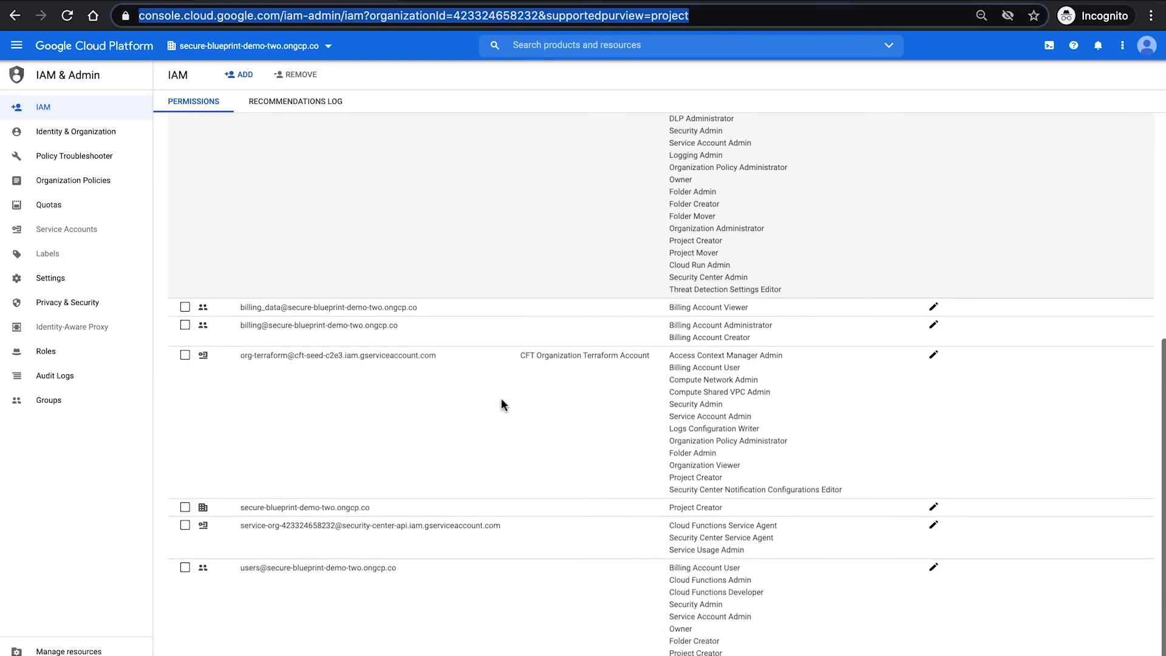
scroll("down", 3)
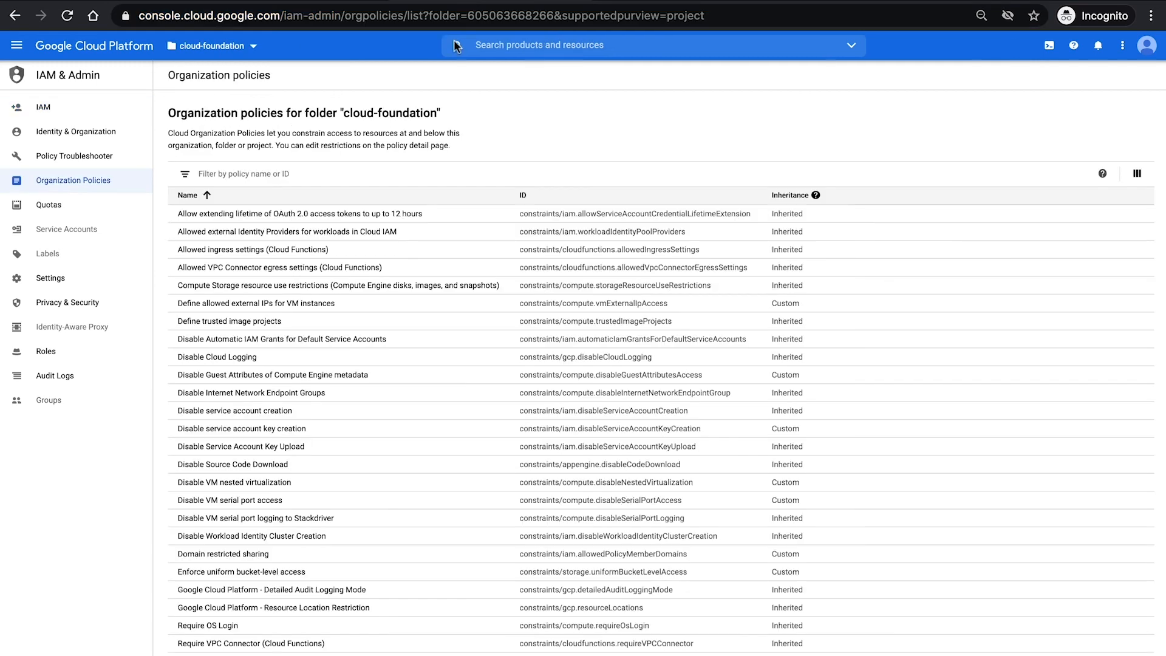
mouse_move(911, 375)
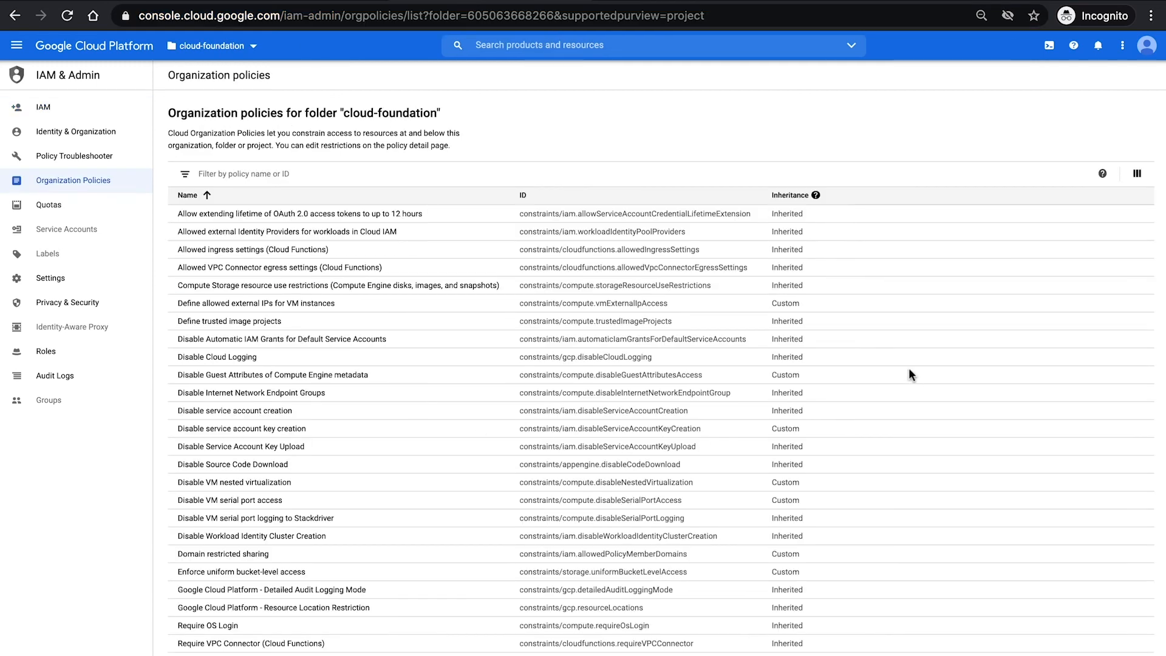
mouse_move(255, 302)
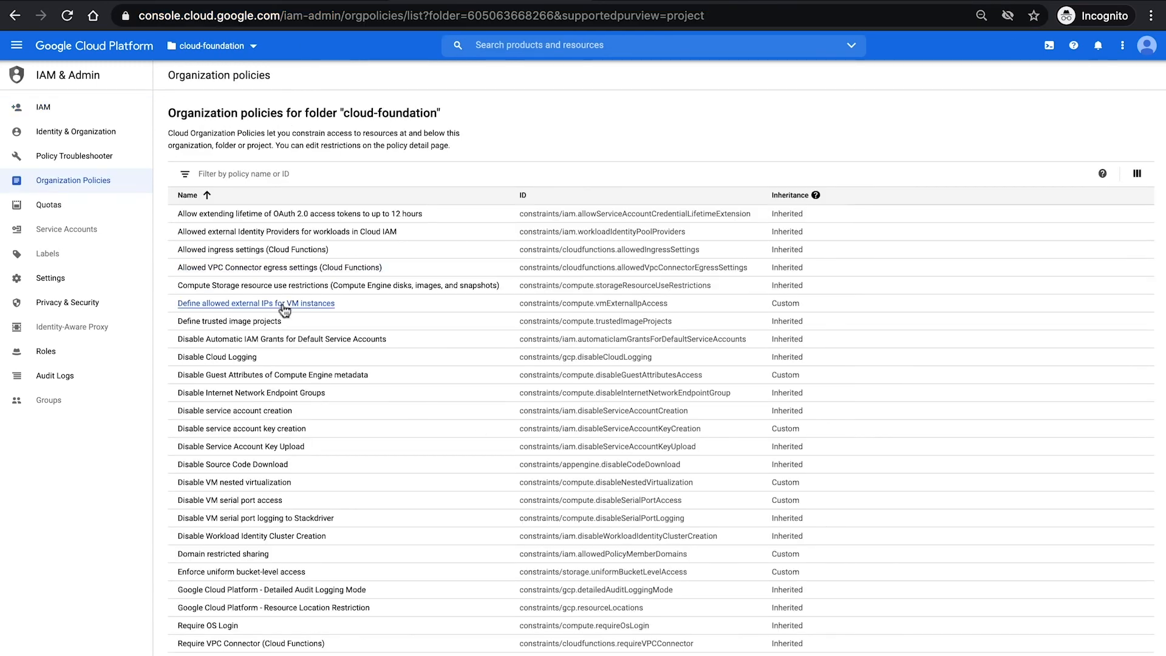
left_click(255, 303)
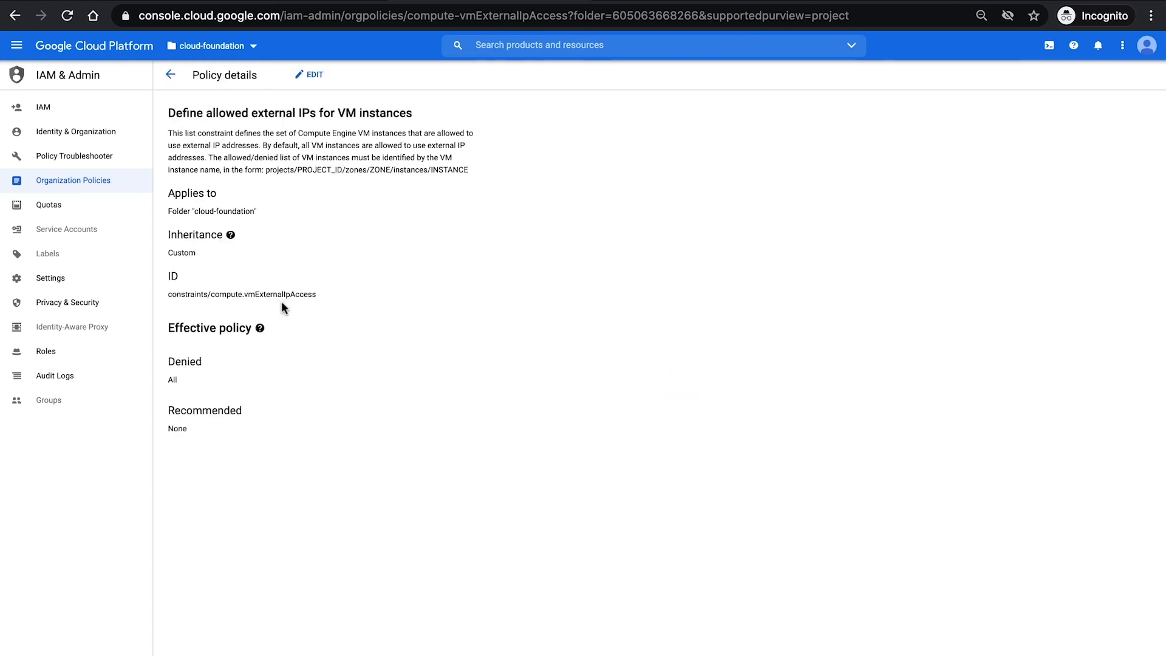
left_click(170, 74)
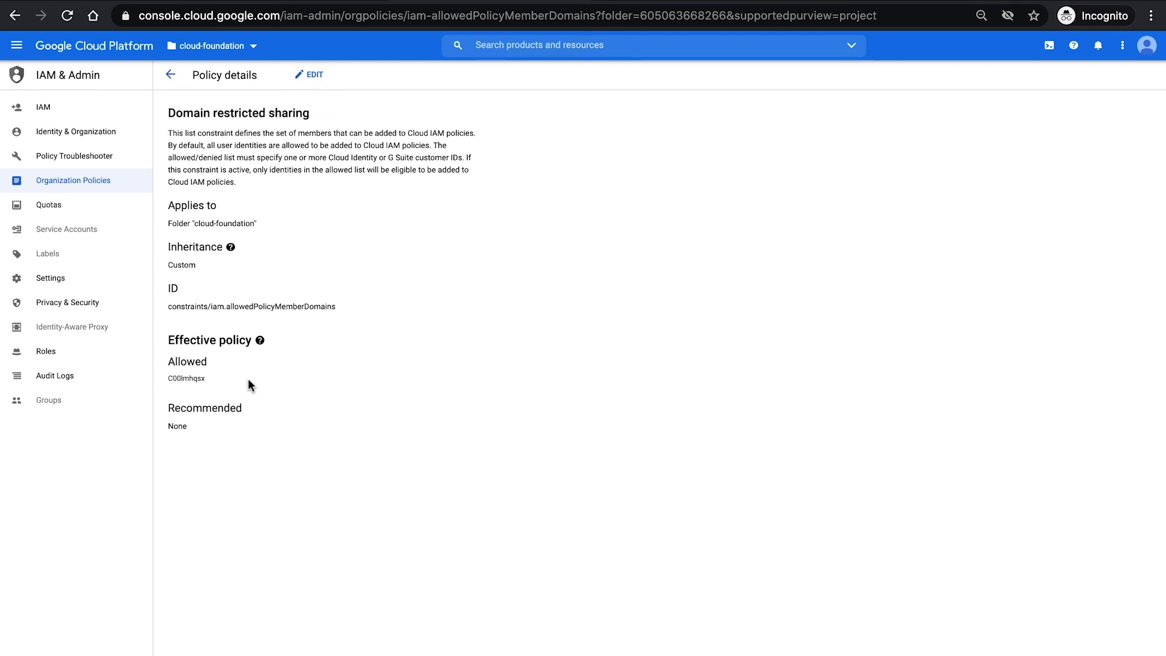
left_click(170, 75)
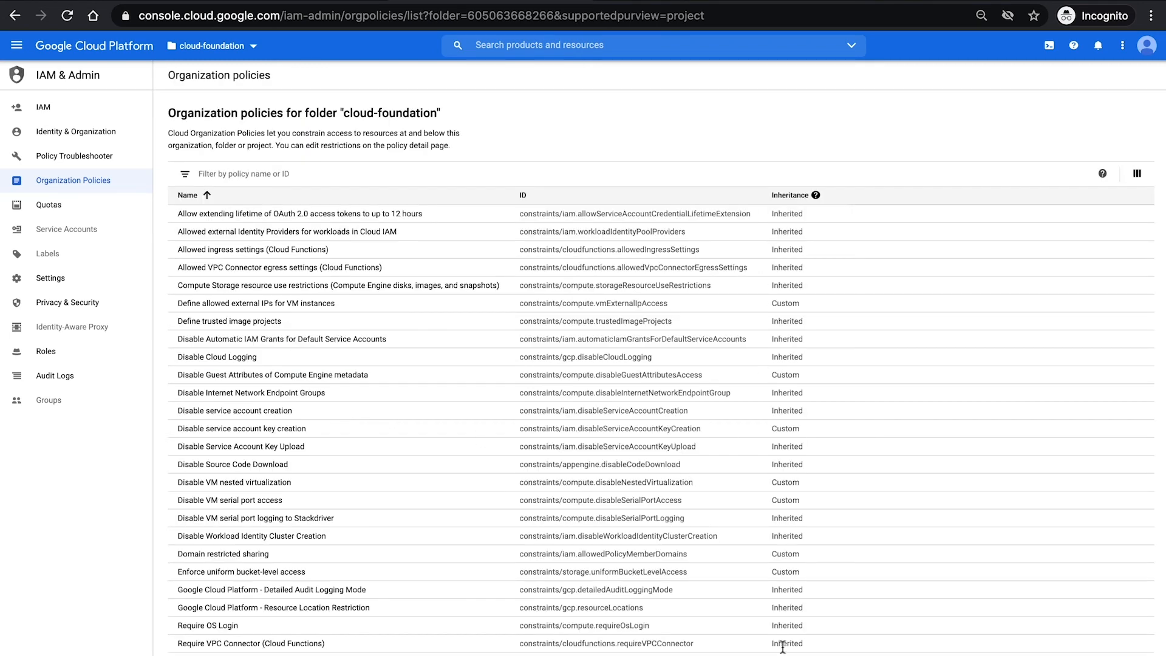
scroll("down", 3)
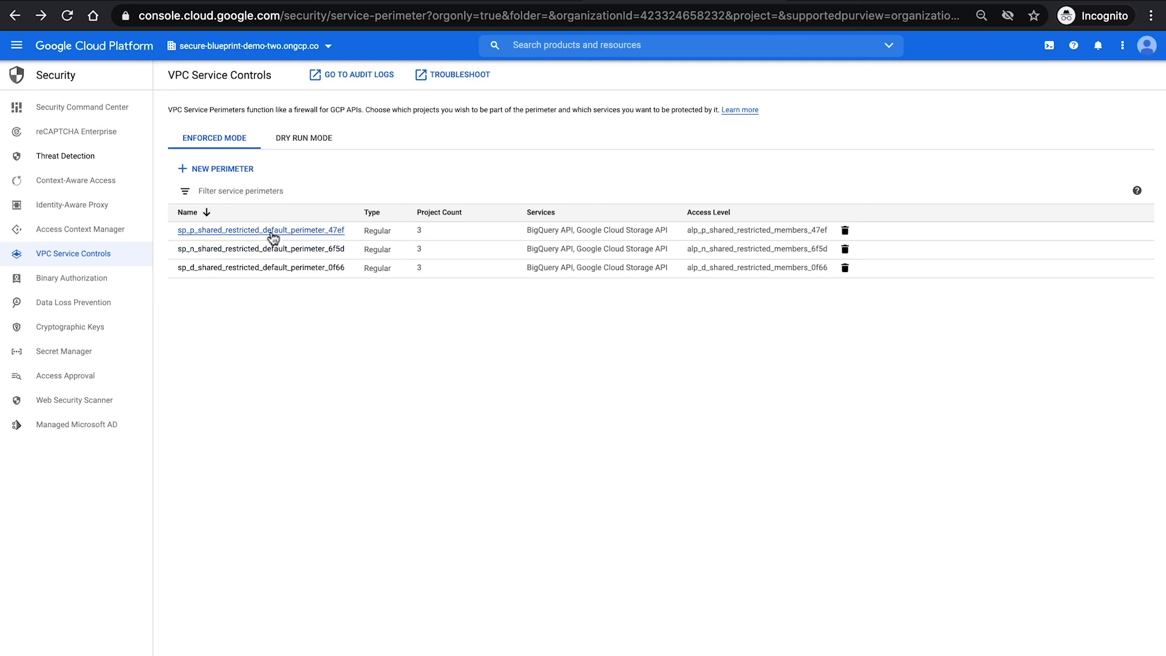
mouse_move(270, 288)
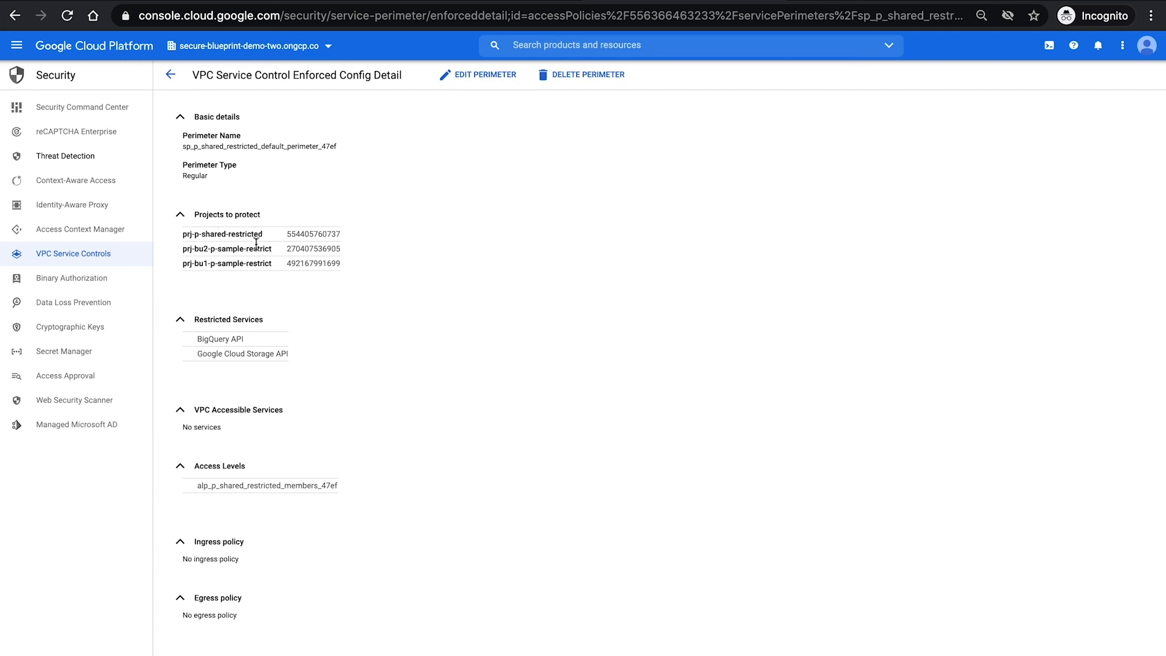
mouse_move(263, 253)
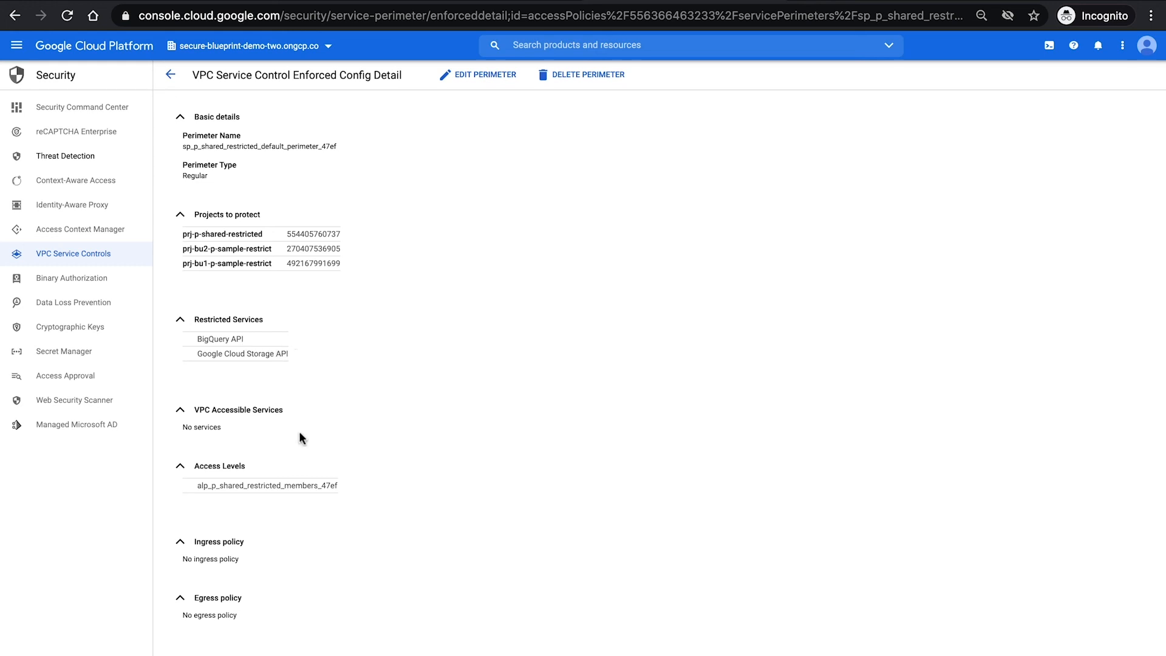
mouse_move(346, 492)
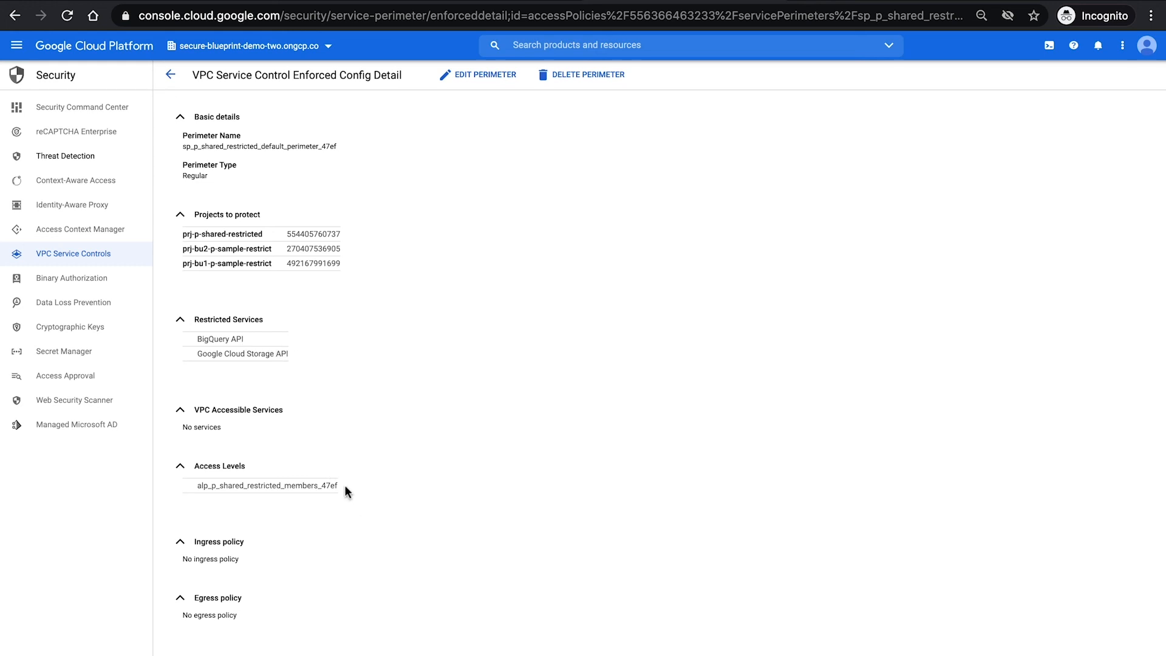